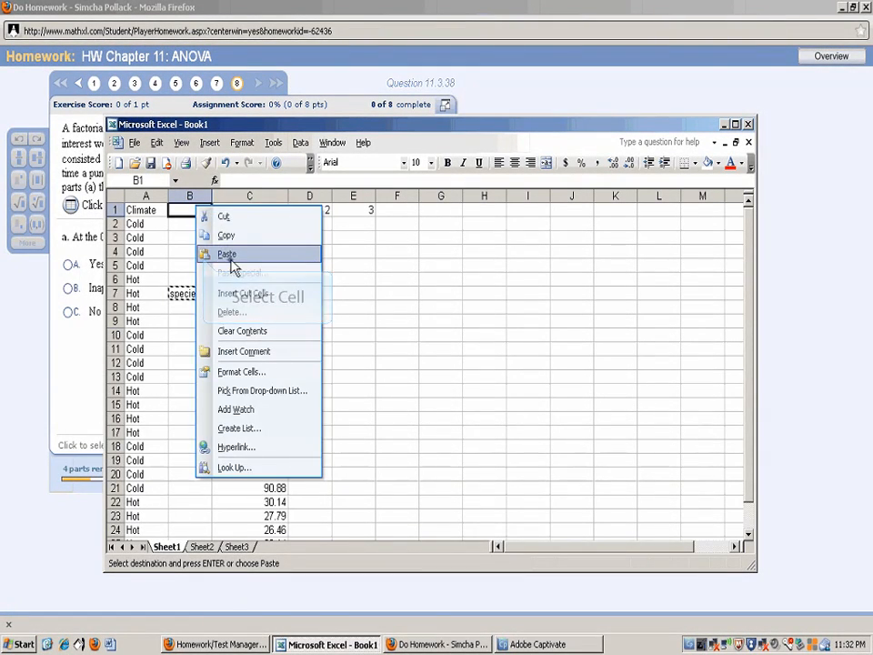
- Paste the data and fill species code 1 down rows 2–9
left_click(229, 255)
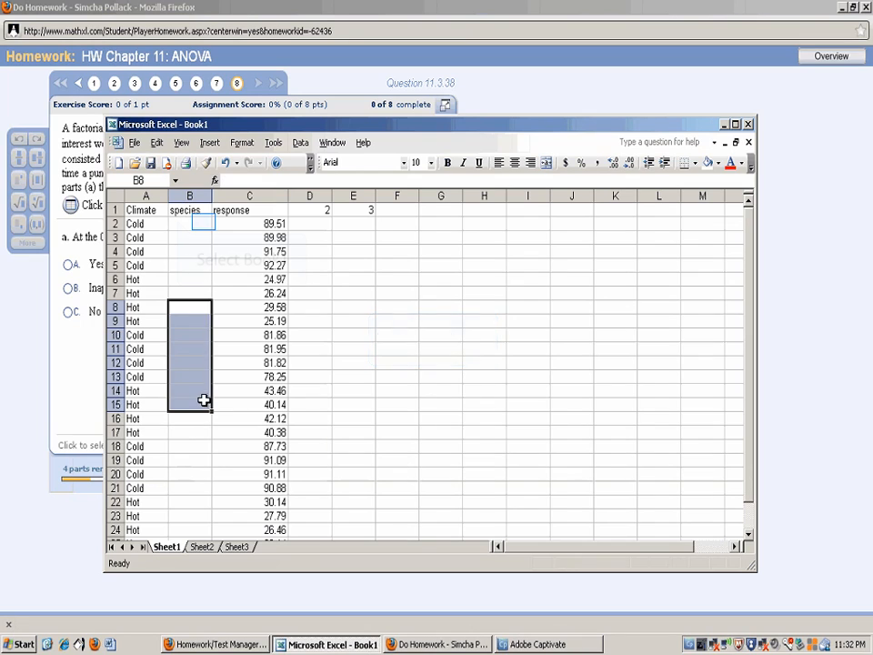
left_click(189, 222)
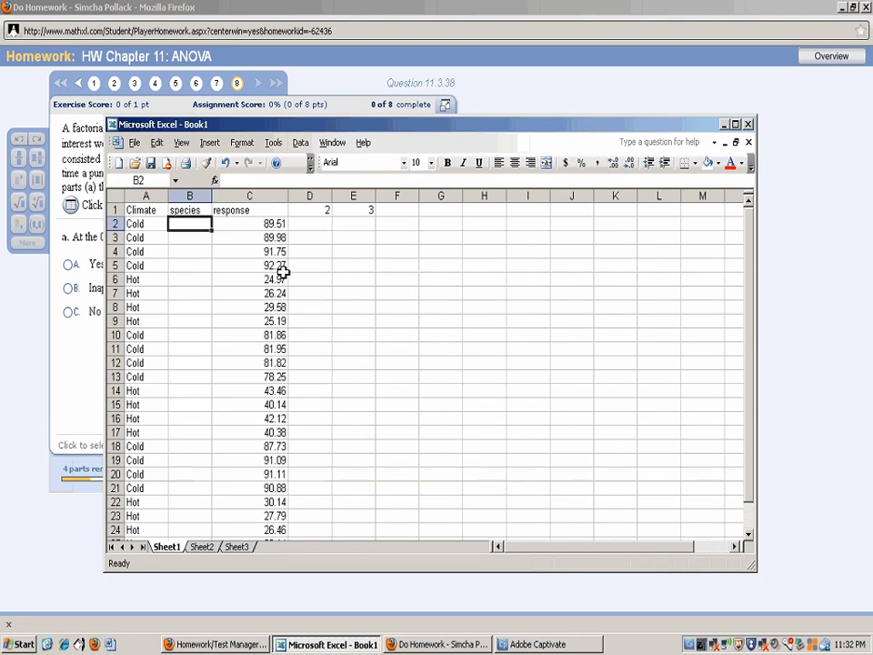
type("1")
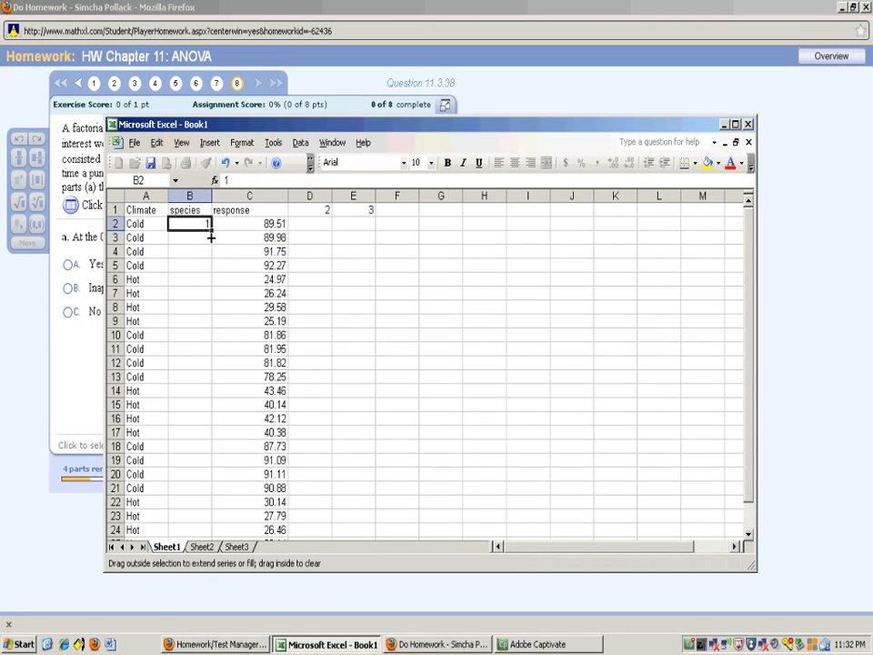
left_click_drag(189, 224, 189, 320)
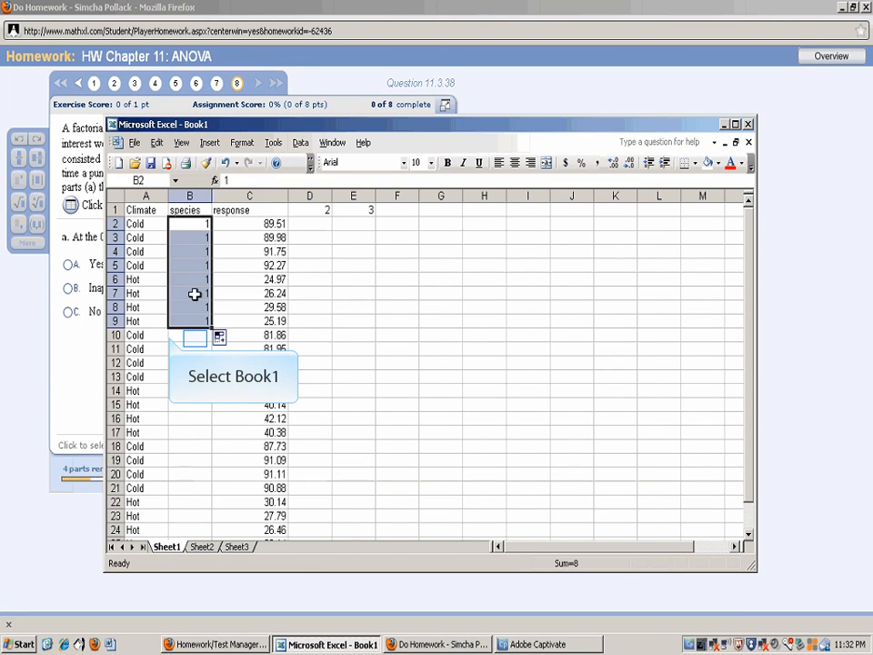
- Fill species code 2 in rows 10–17 and 3 in rows 18–25, then return to the homework
left_click(189, 334)
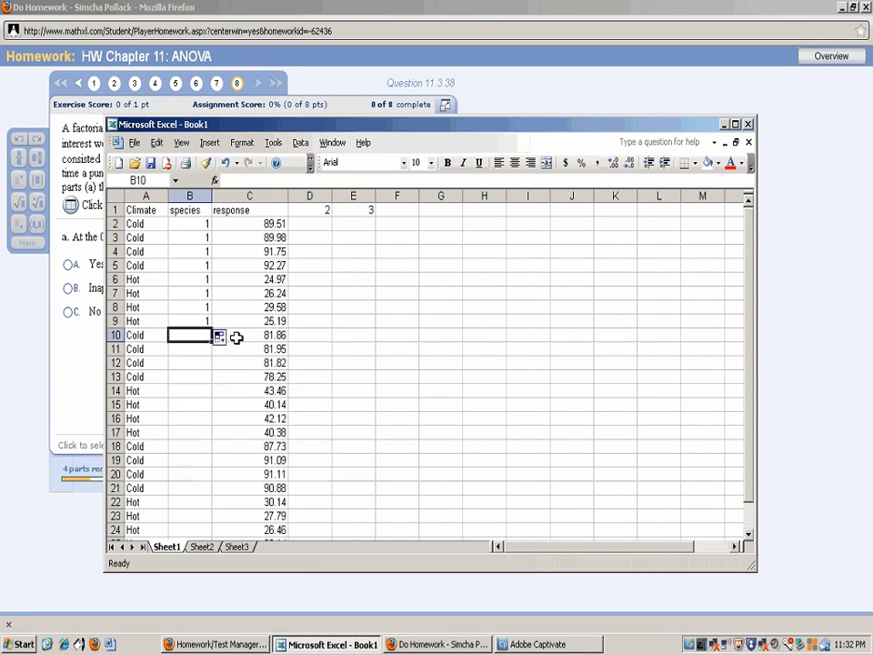
type("2")
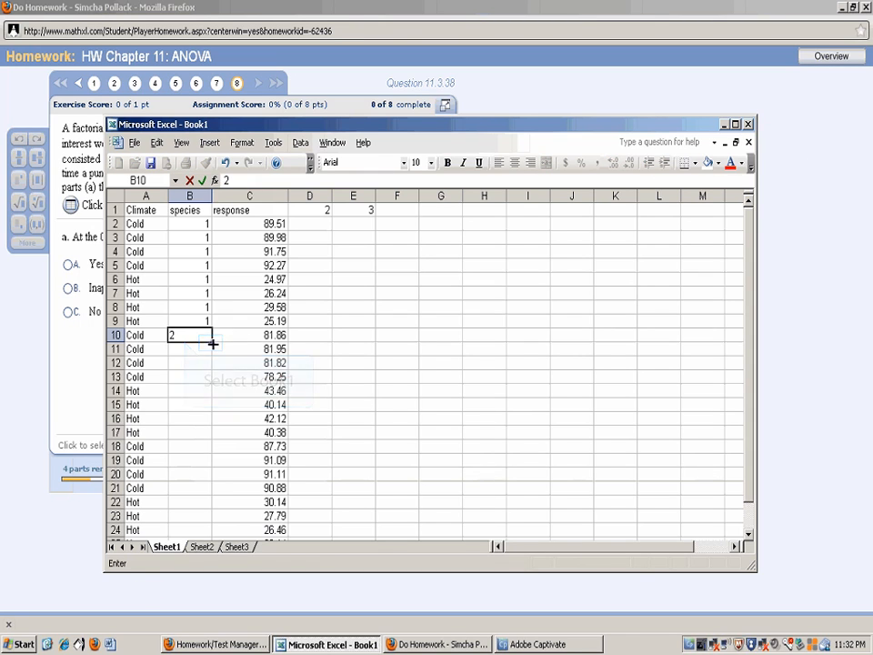
left_click_drag(207, 342, 198, 435)
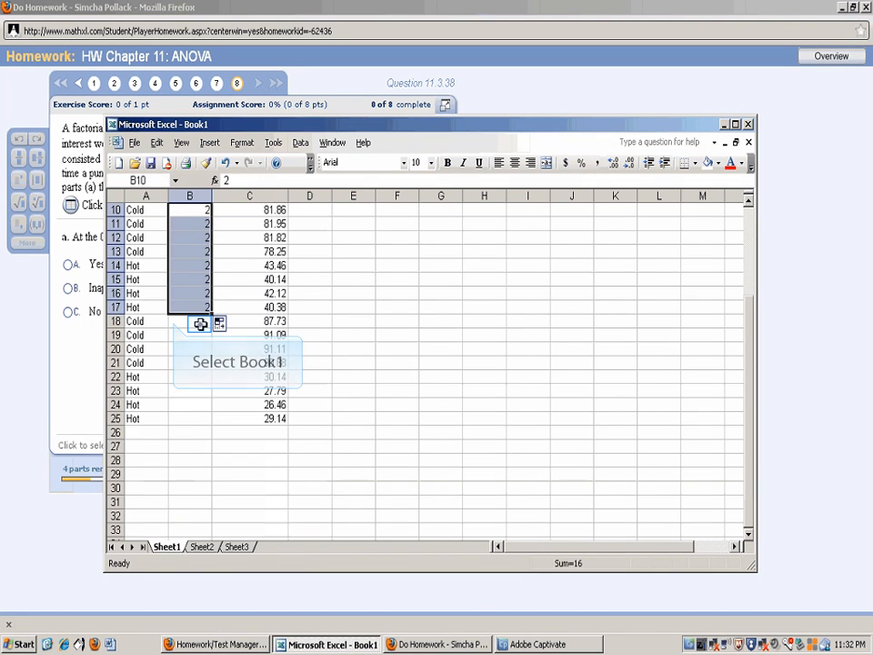
type("3")
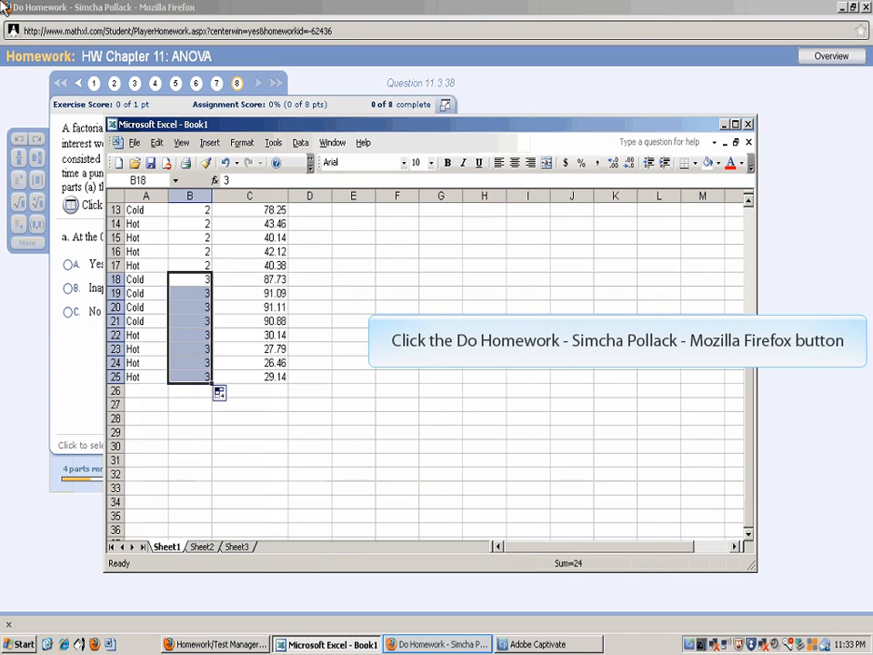
left_click(455, 643)
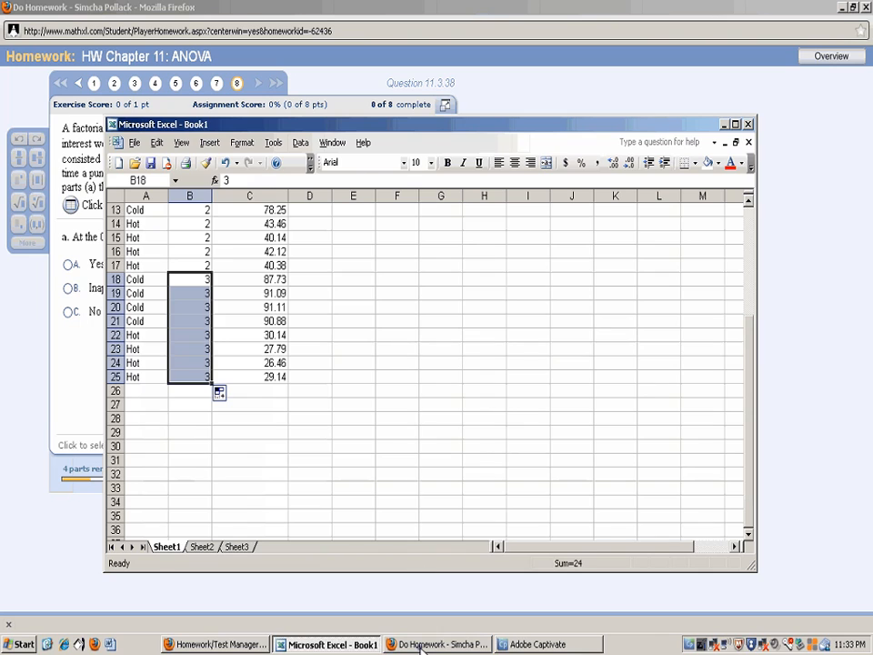
- Check the pumpkin data table, copy the full Climate/species/response range from Excel and return to the homework
left_click(439, 643)
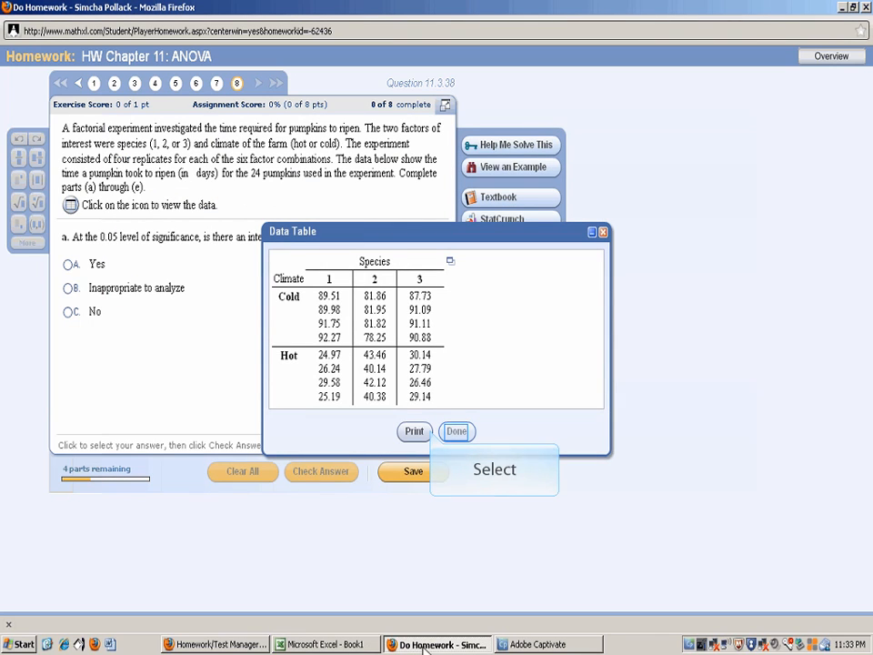
left_click(455, 431)
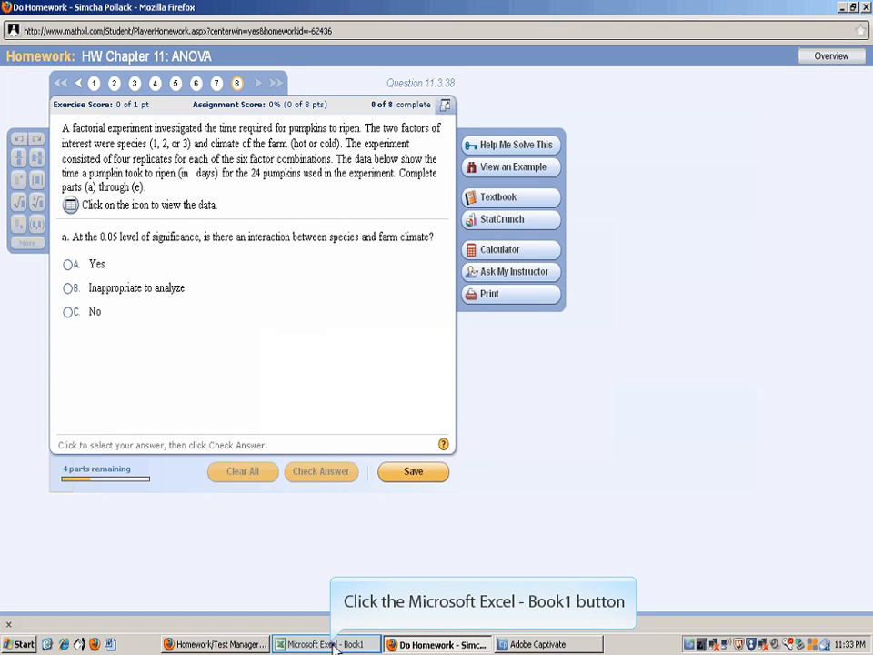
left_click(324, 644)
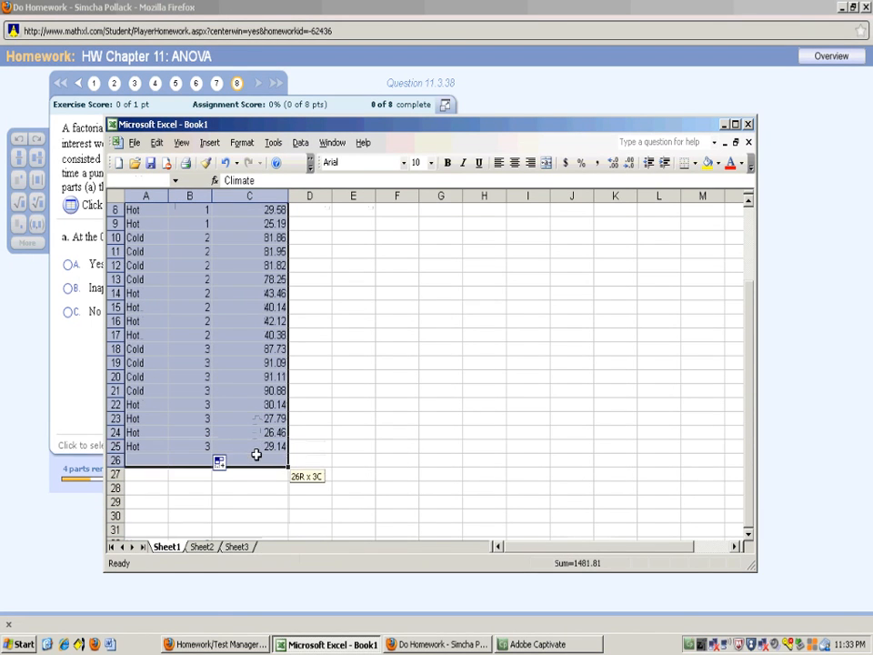
right_click(254, 404)
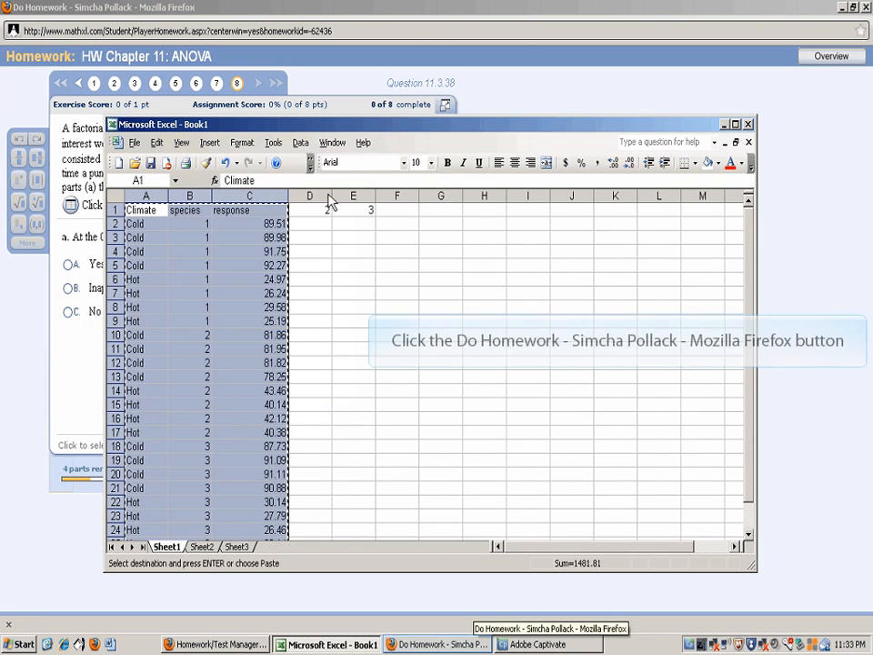
left_click(442, 644)
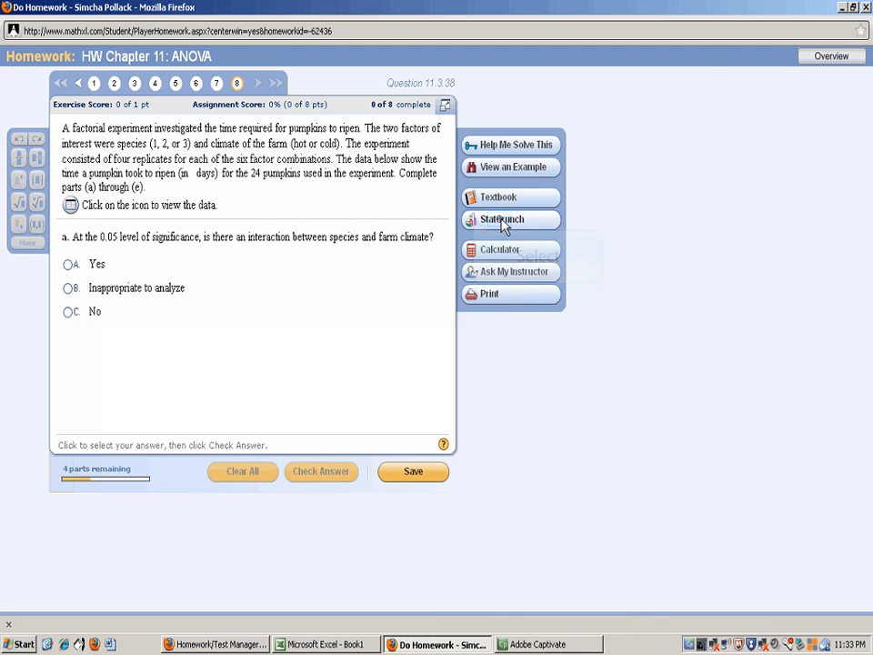
- Open StatCrunch and load the pasted Climate, species and response data as a new table with column names
left_click(509, 218)
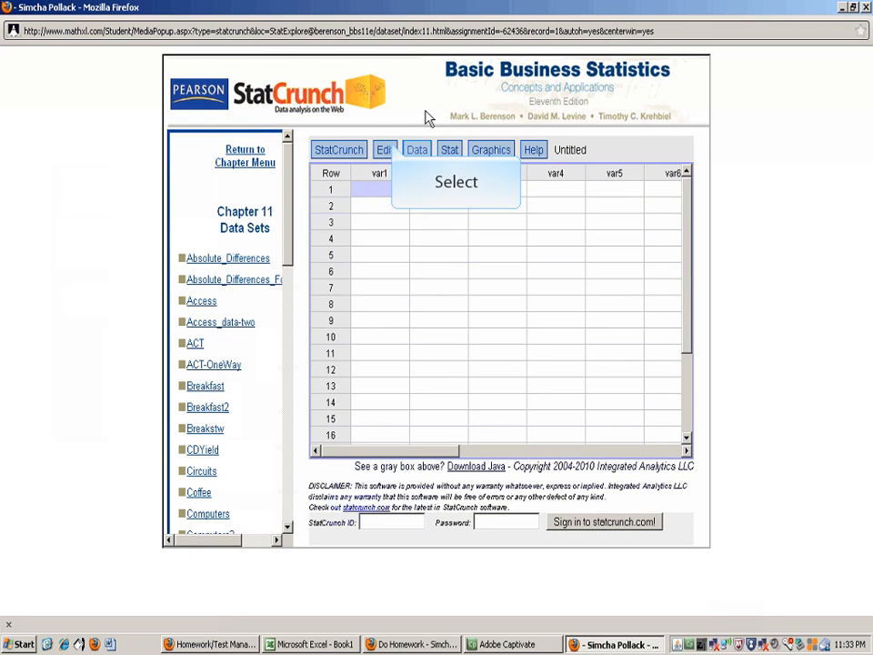
left_click(414, 149)
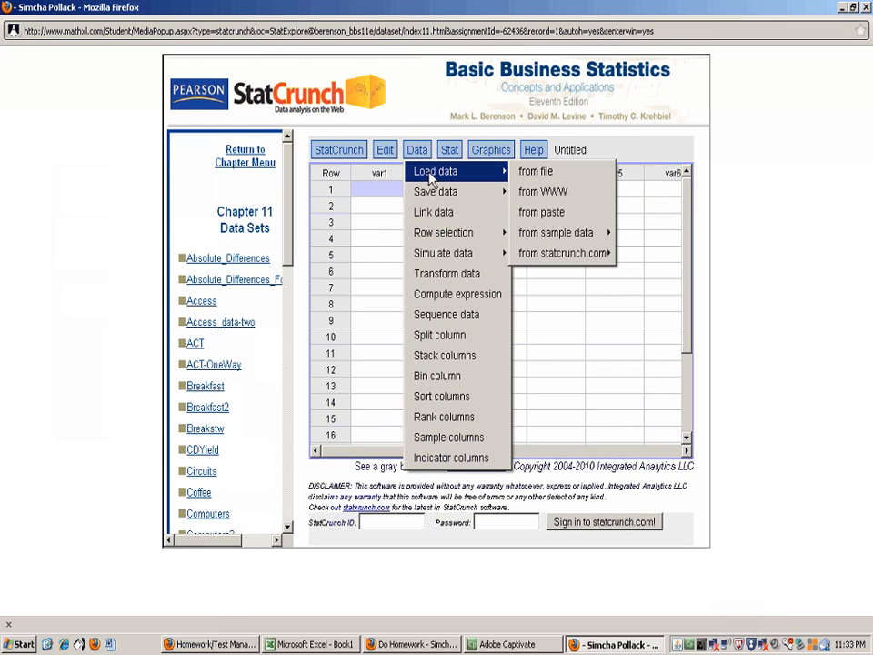
mouse_move(542, 211)
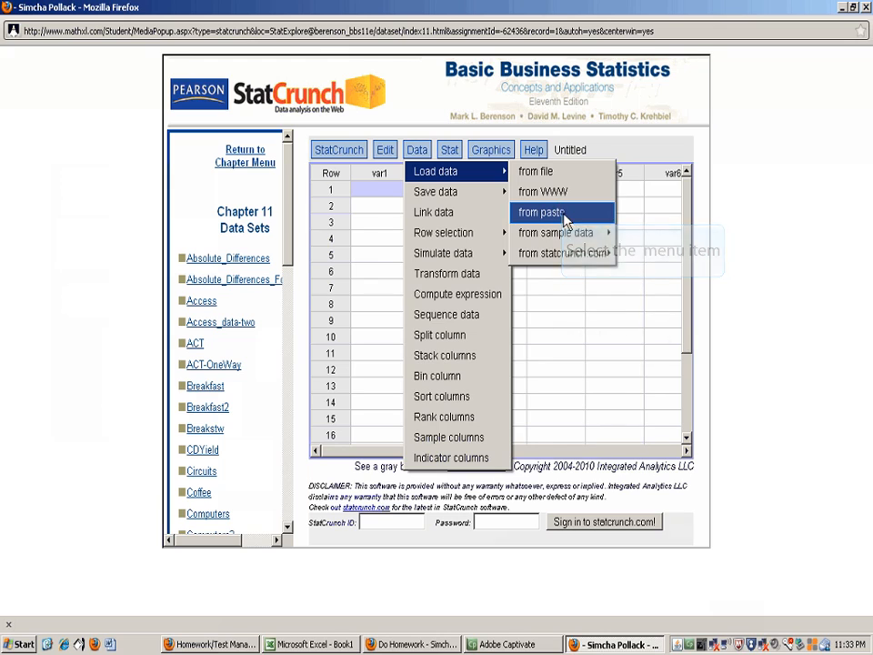
left_click(538, 211)
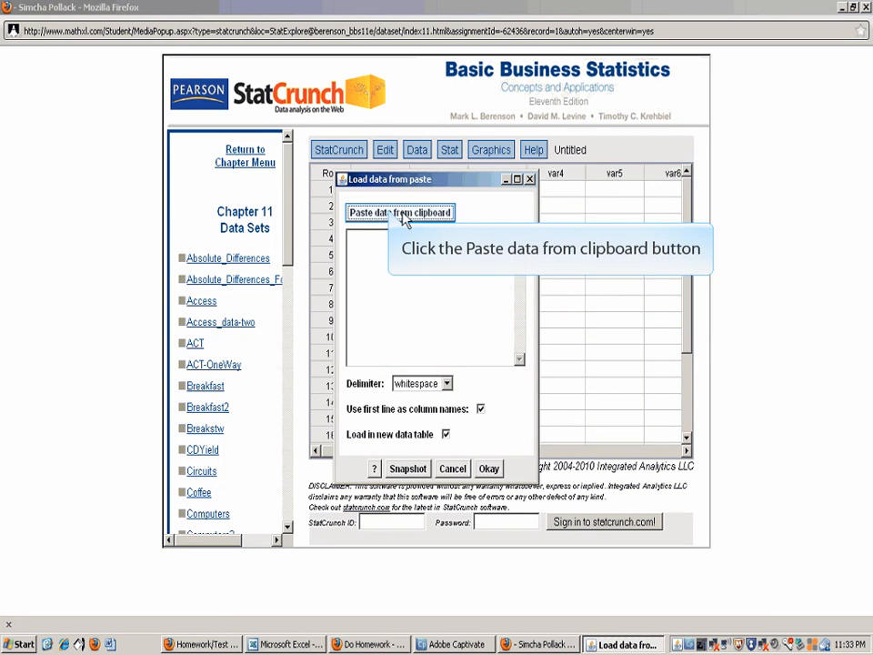
left_click(396, 211)
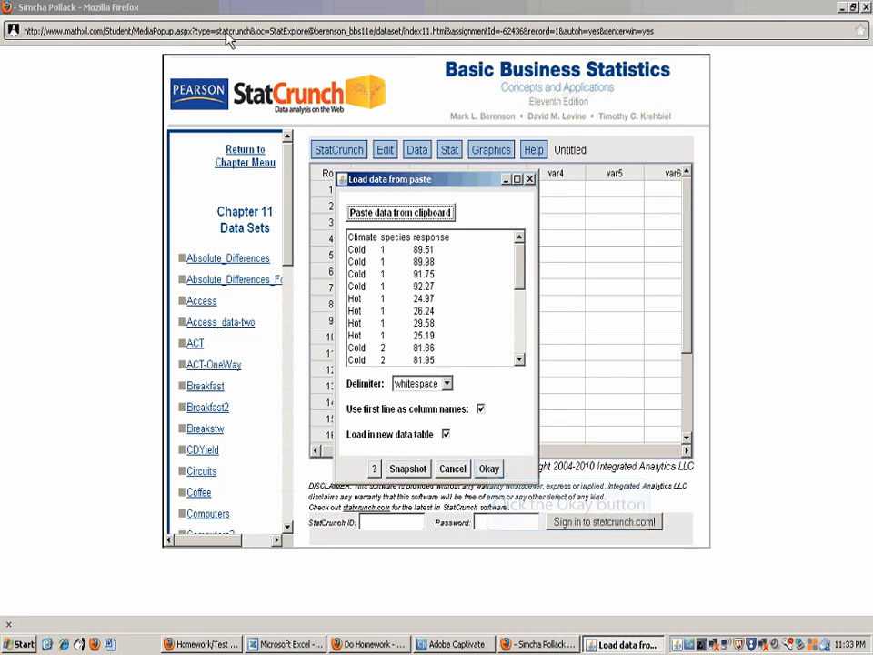
left_click(487, 469)
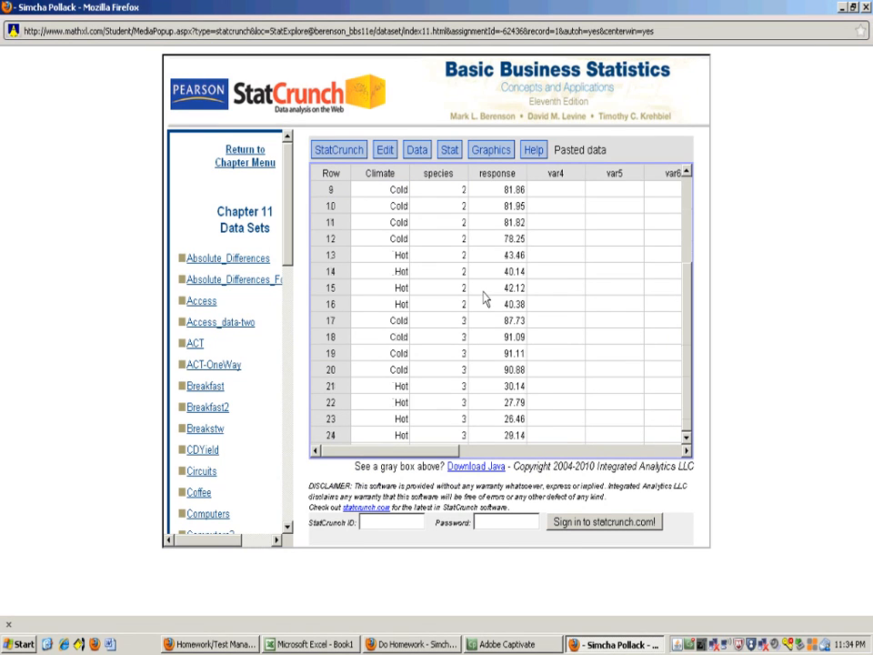
scroll("up", 3)
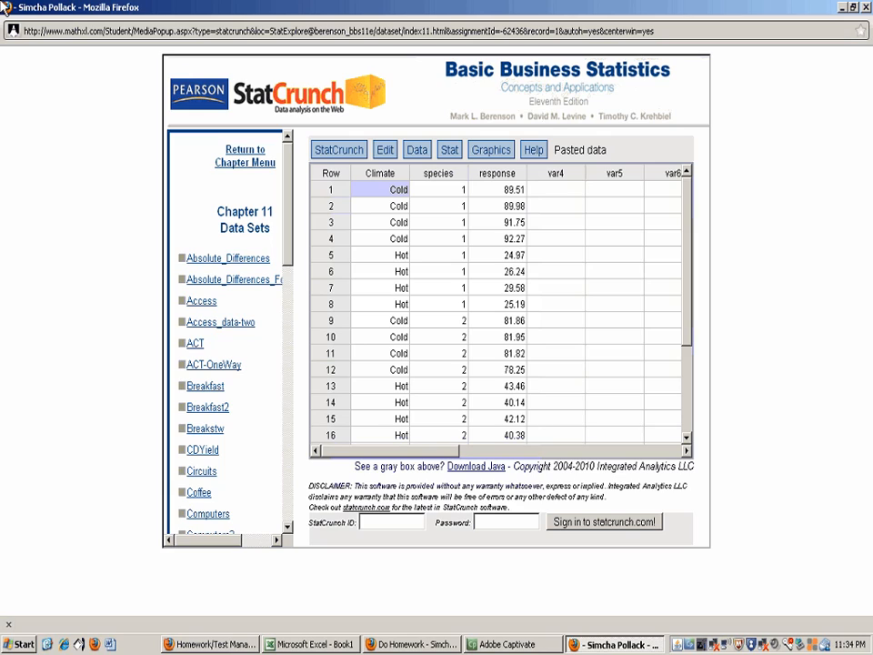
left_click(414, 149)
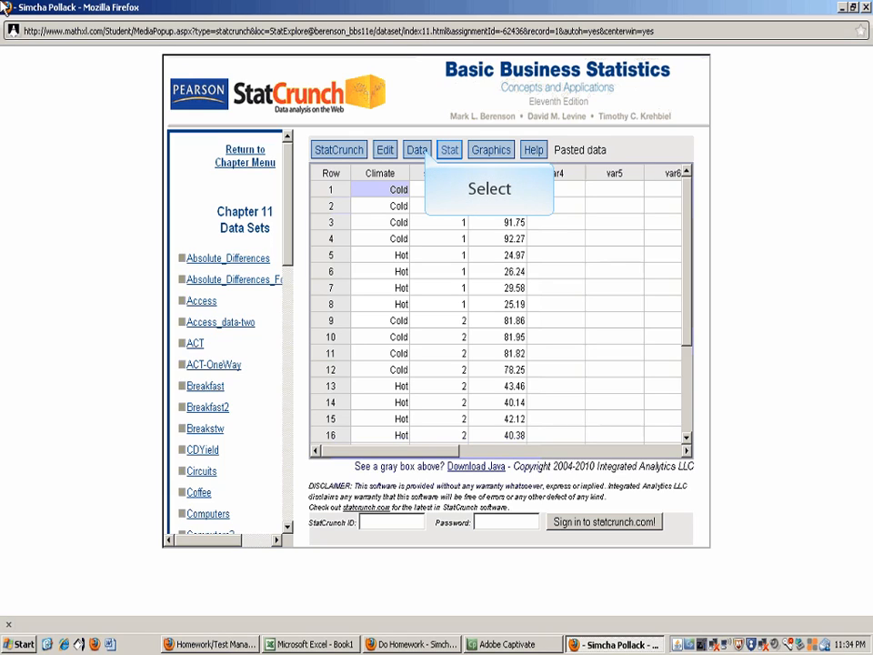
left_click(449, 150)
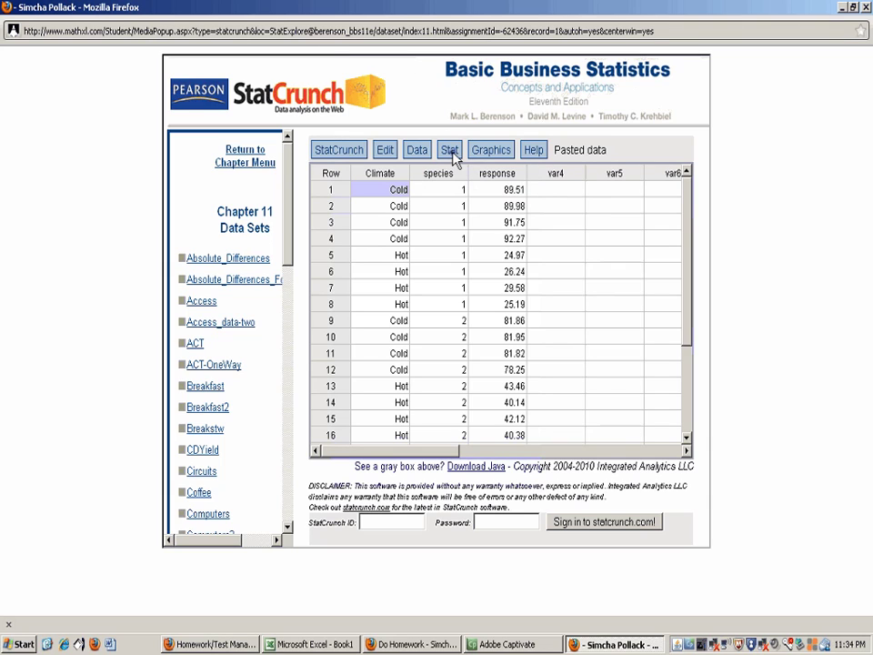
- Start a two-way ANOVA with response as the variable, Climate as row factor and species as column factor
left_click(449, 149)
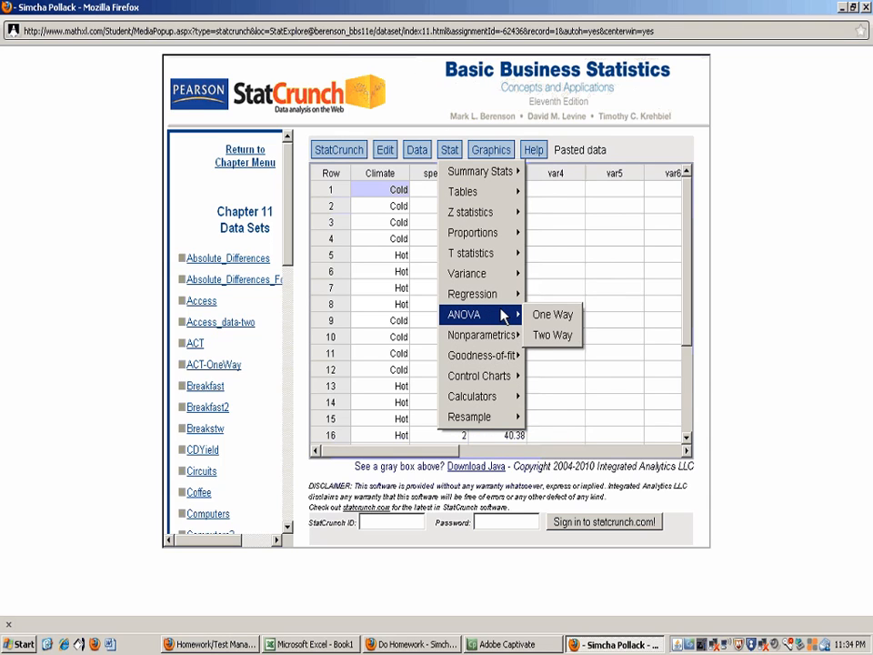
left_click(553, 334)
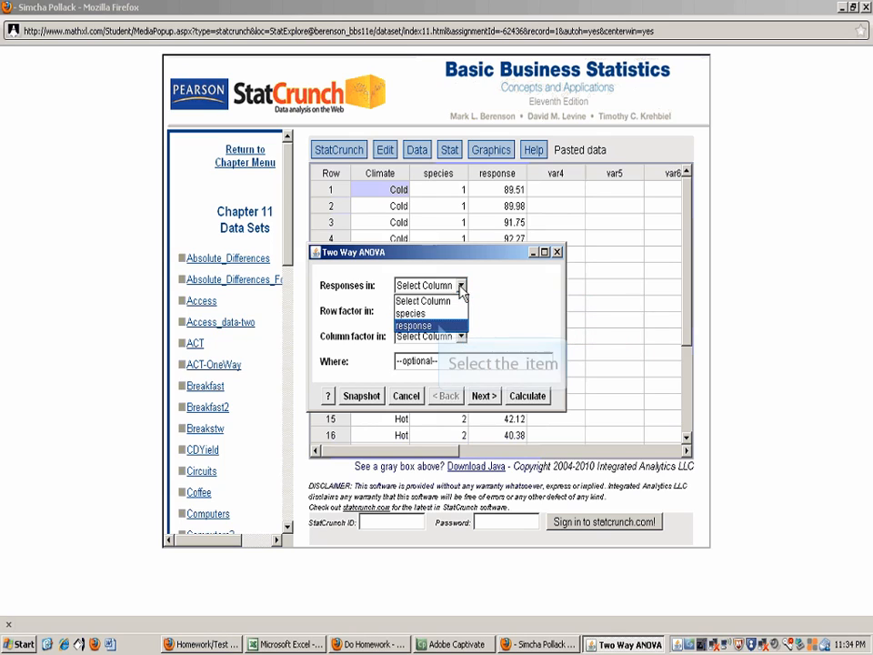
left_click(415, 326)
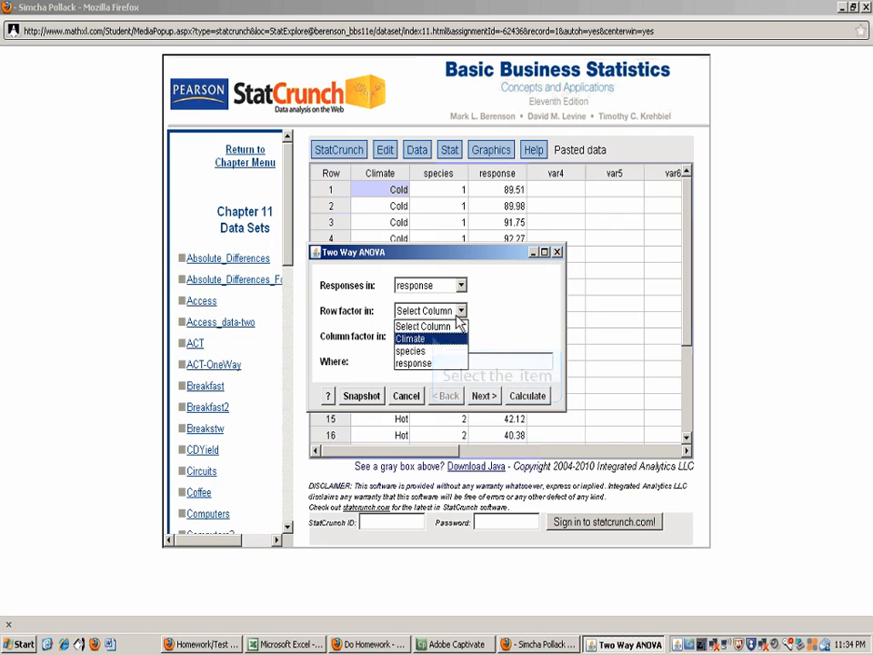
left_click(409, 339)
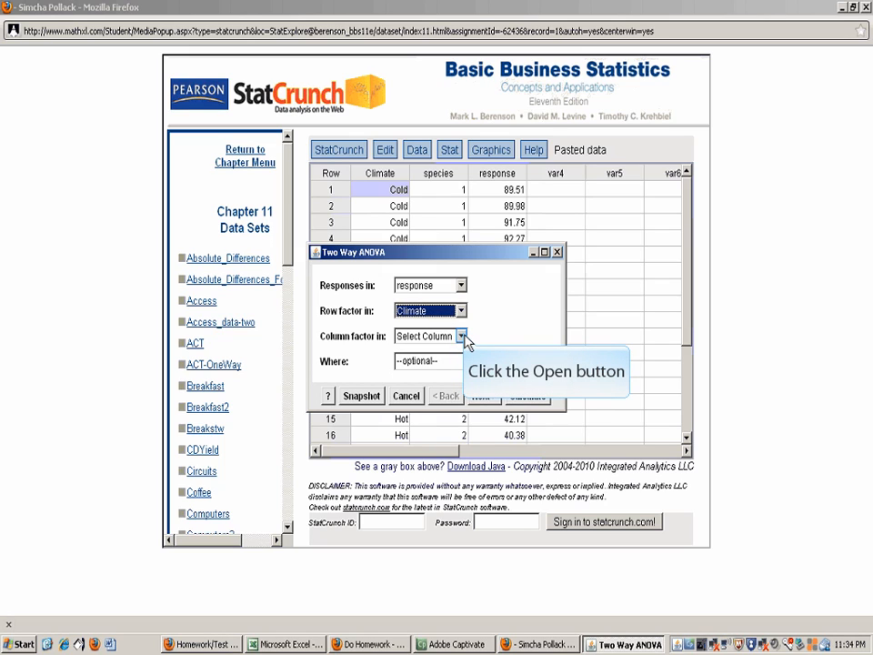
left_click(469, 335)
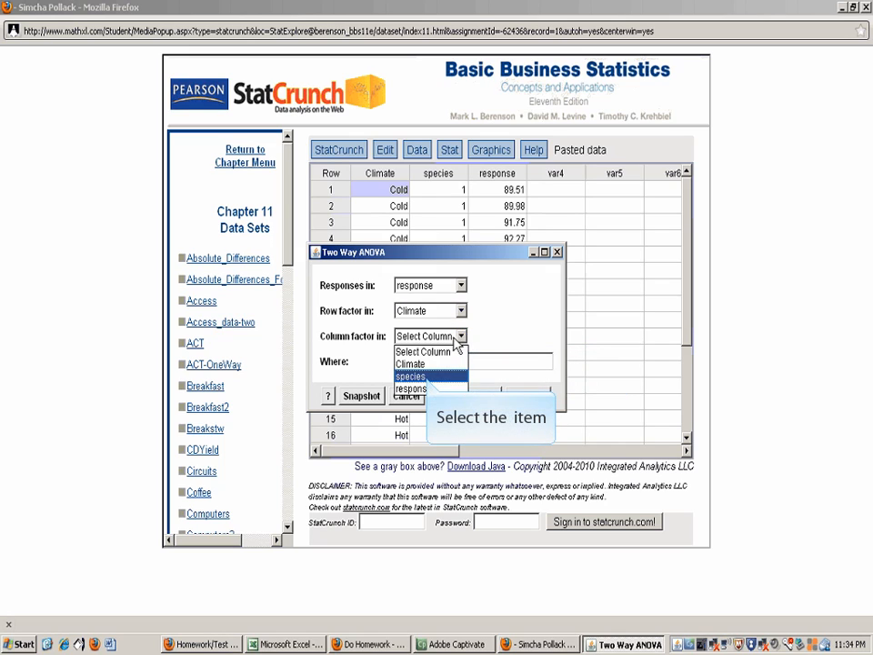
left_click(411, 376)
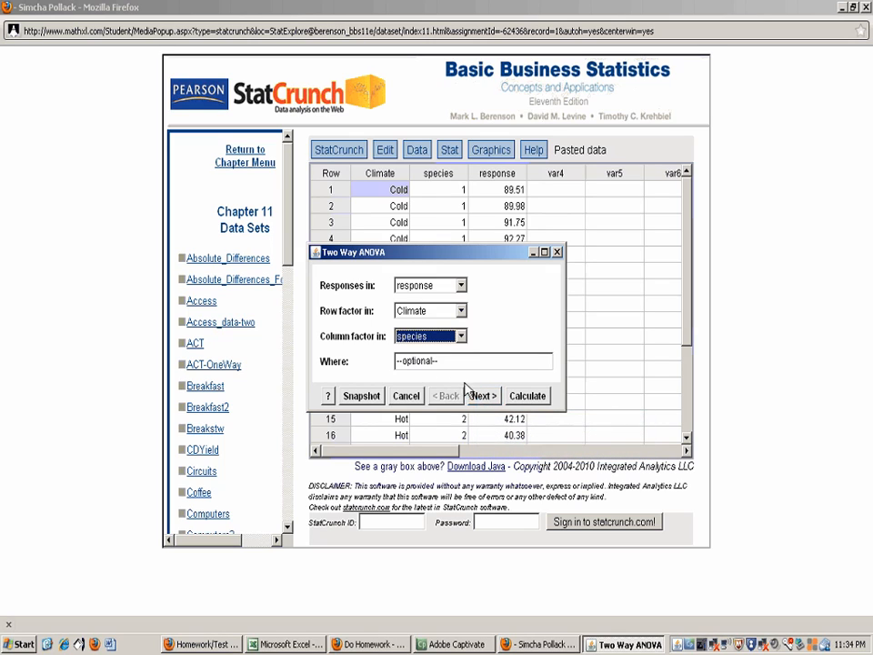
- Enable Plot interactions and Display means table in the analysis options
left_click(483, 395)
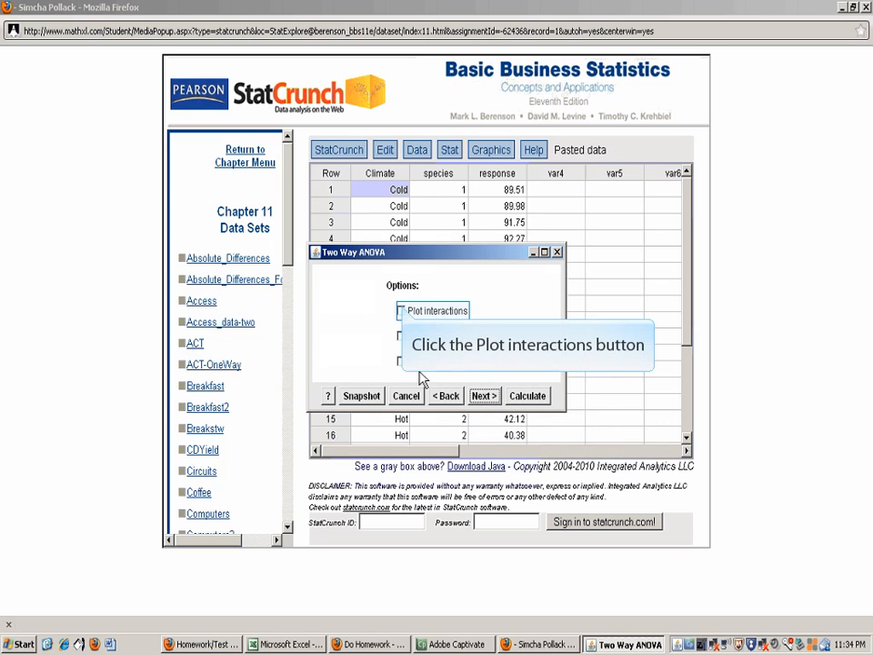
left_click(400, 309)
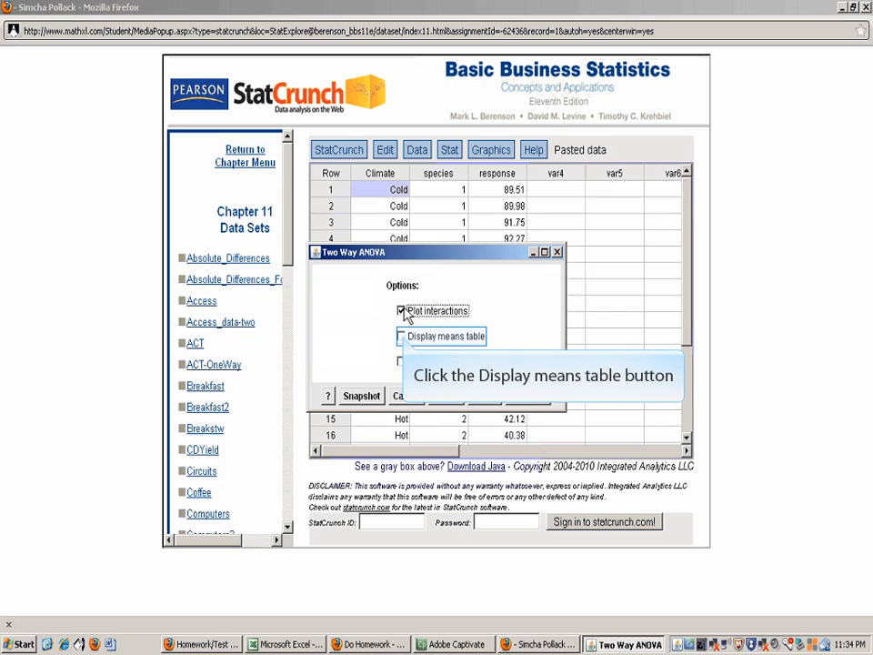
left_click(400, 334)
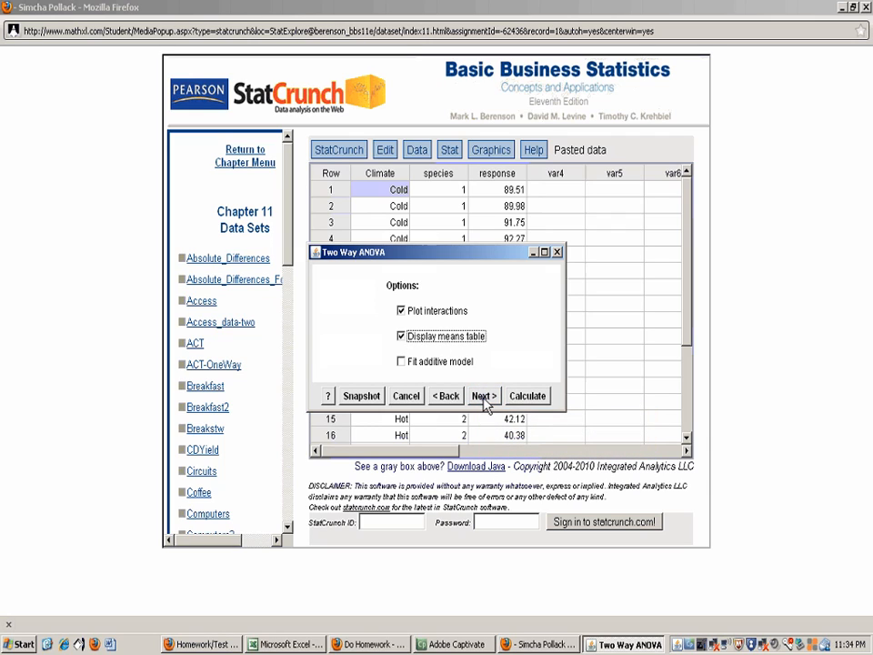
left_click(484, 395)
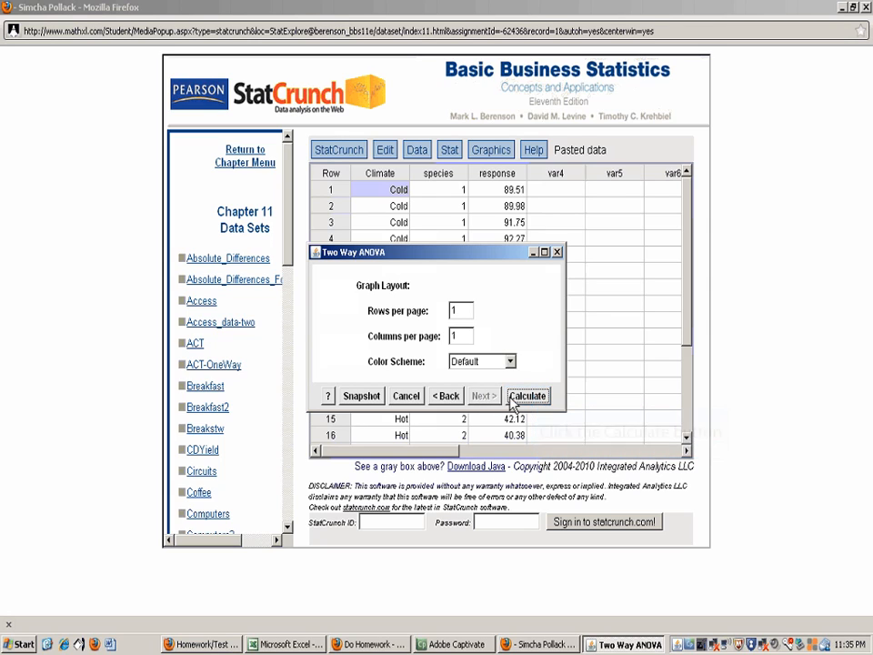
- Calculate the two-way ANOVA table with F-statistics, p-values and the cell means table
left_click(527, 396)
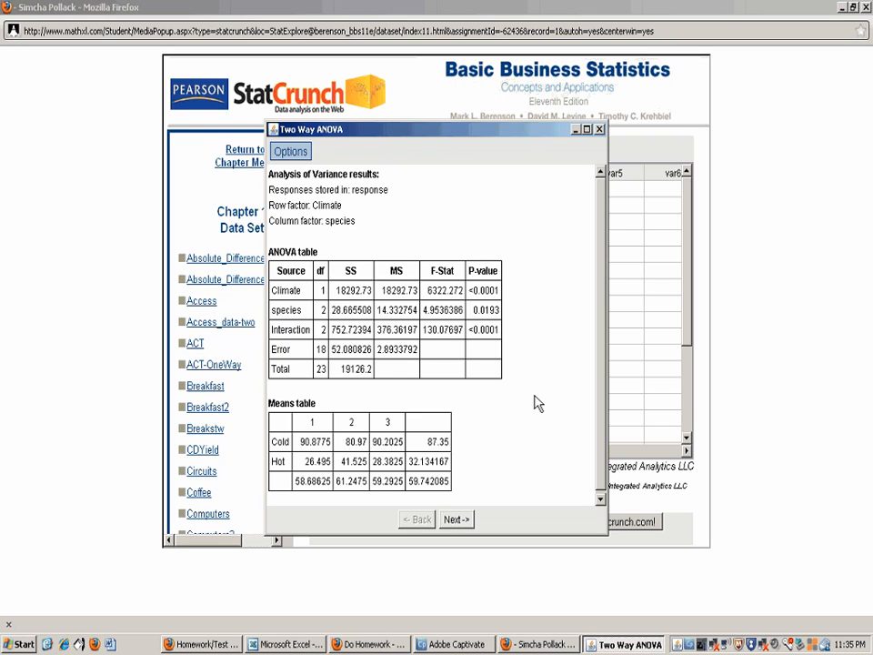
mouse_move(456, 520)
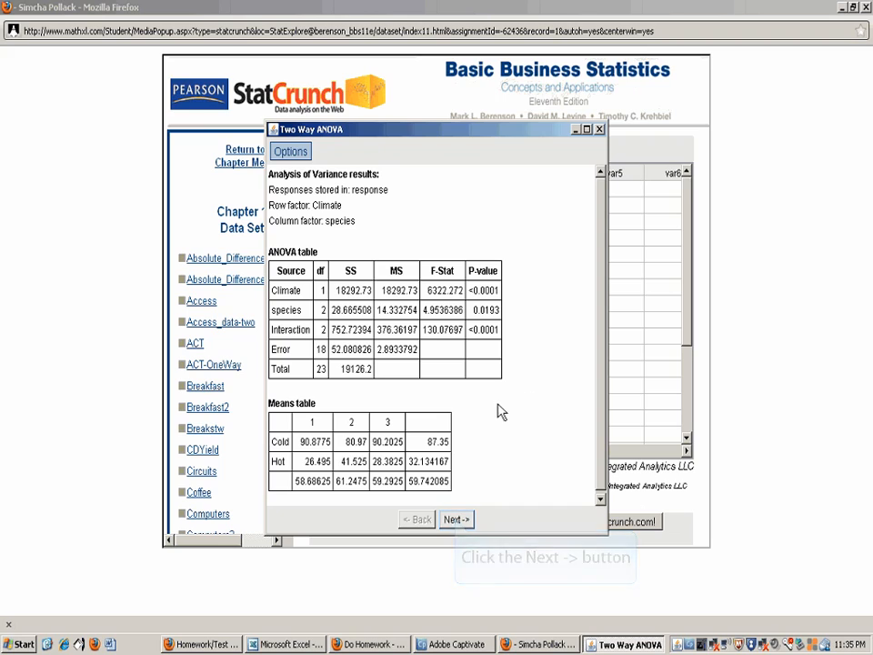
- View the Cold/Hot mean-response interaction plot across species, then close the results window
left_click(454, 520)
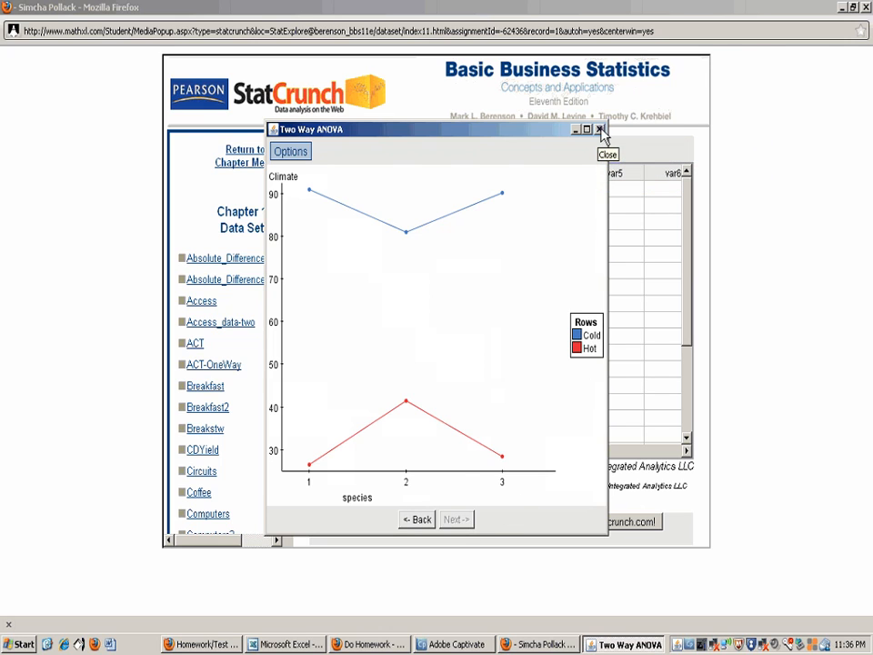
left_click(600, 131)
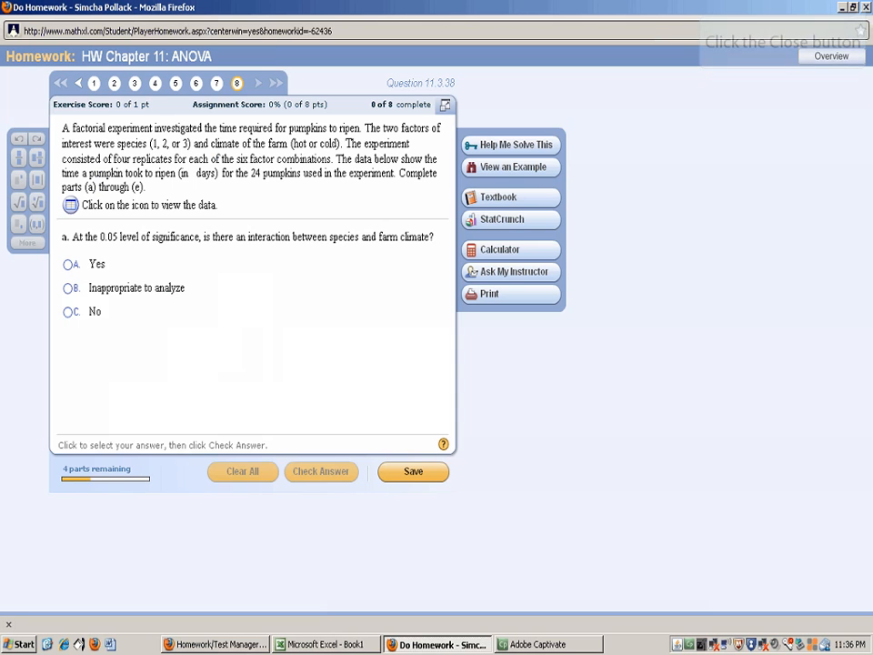